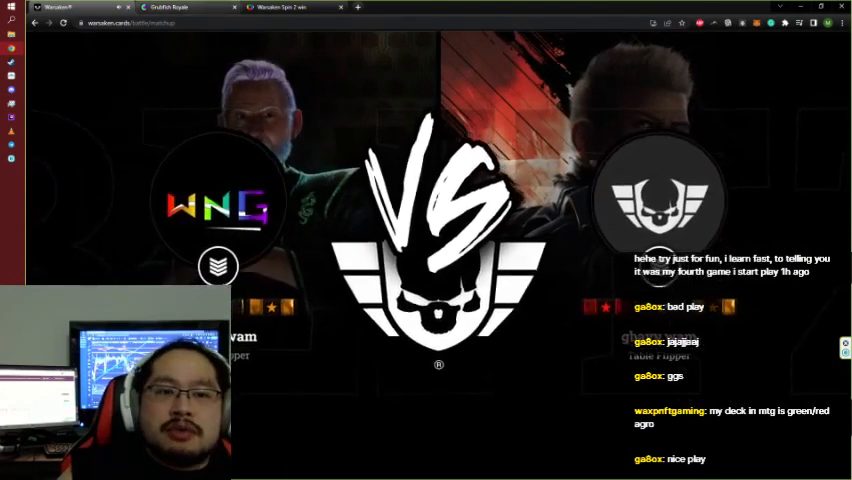
Wait on the VS matchup screen until the battle board finishes loading.
left_click(175, 7)
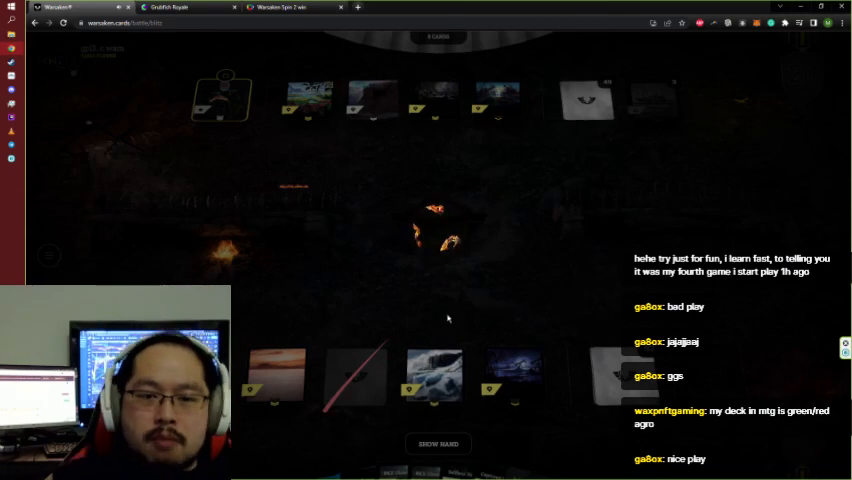
mouse_move(405, 284)
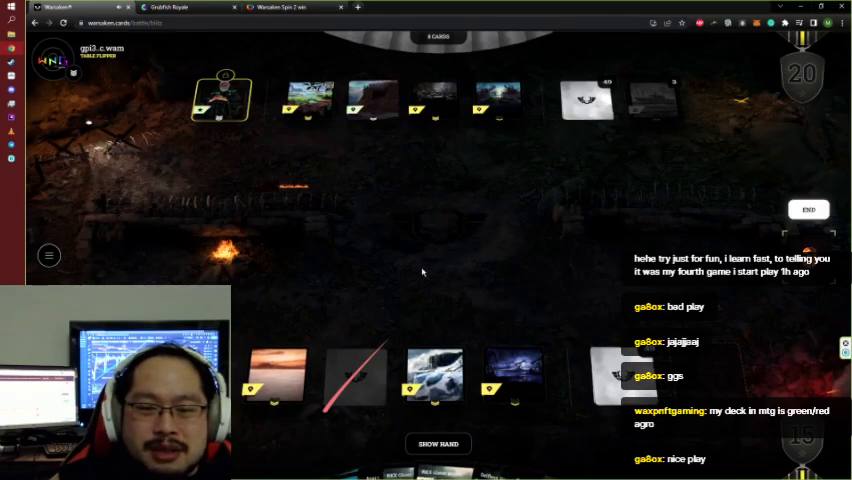
Play the RKX Ghost Manta submarine from the hand onto the battlefield.
left_click(437, 443)
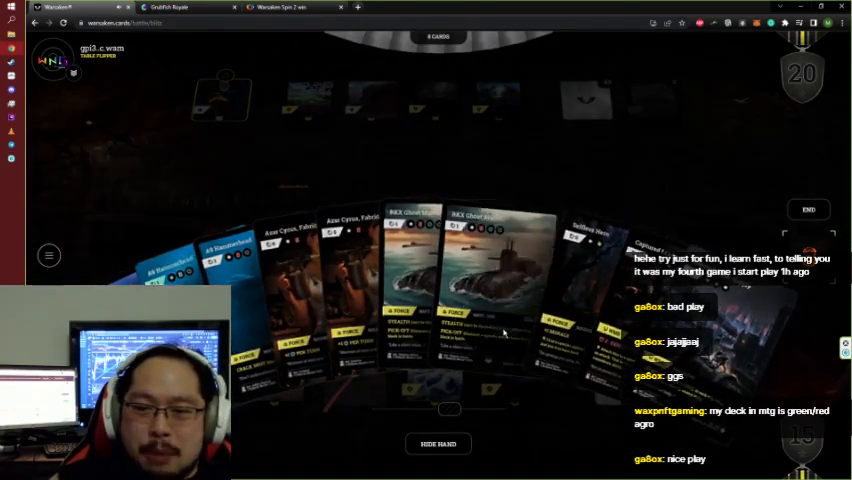
left_click(438, 443)
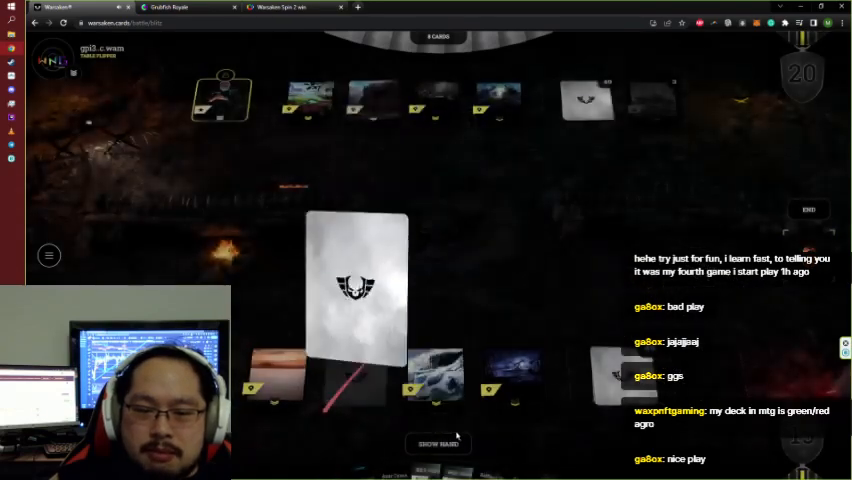
left_click(438, 443)
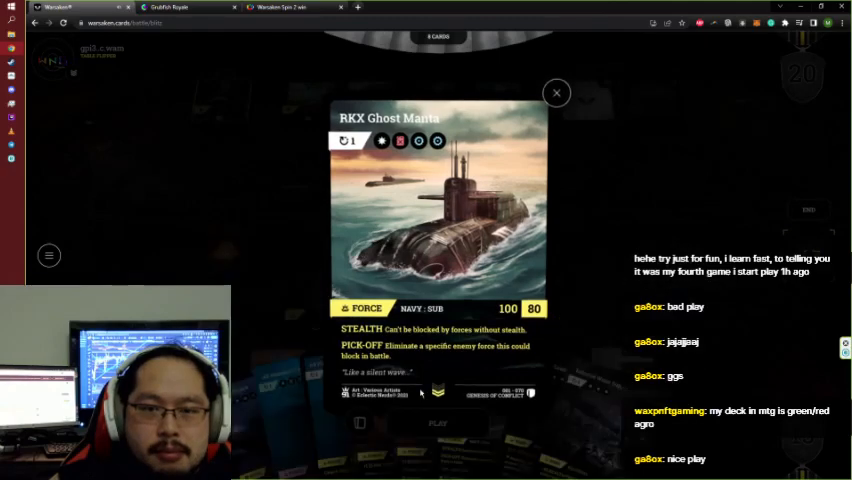
left_click(556, 92)
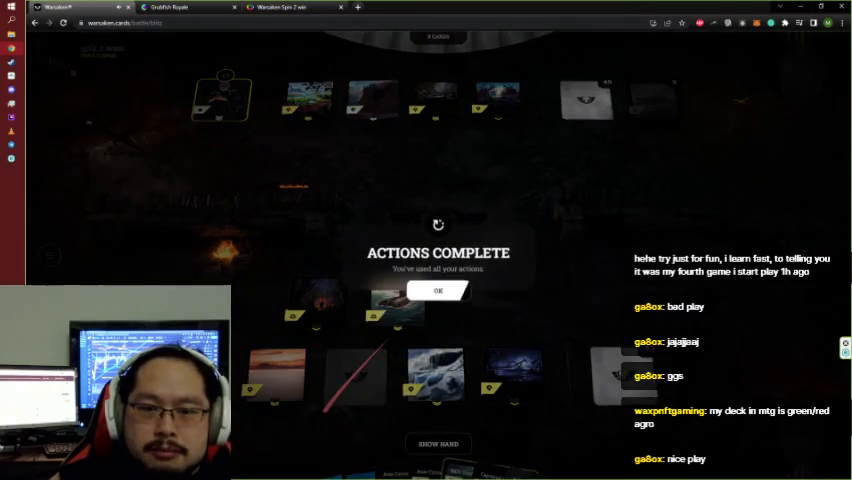
Dismiss the Actions Complete notice and play the A9 Hammerhead submarine onto the board.
left_click(437, 291)
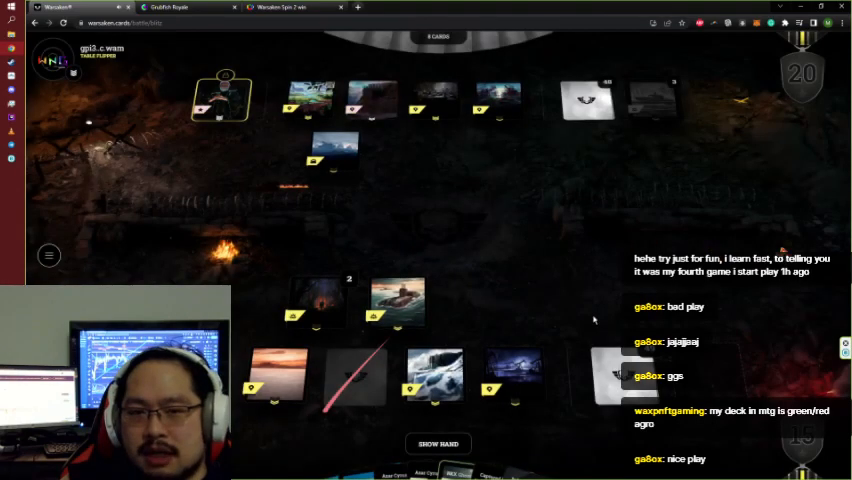
left_click(438, 443)
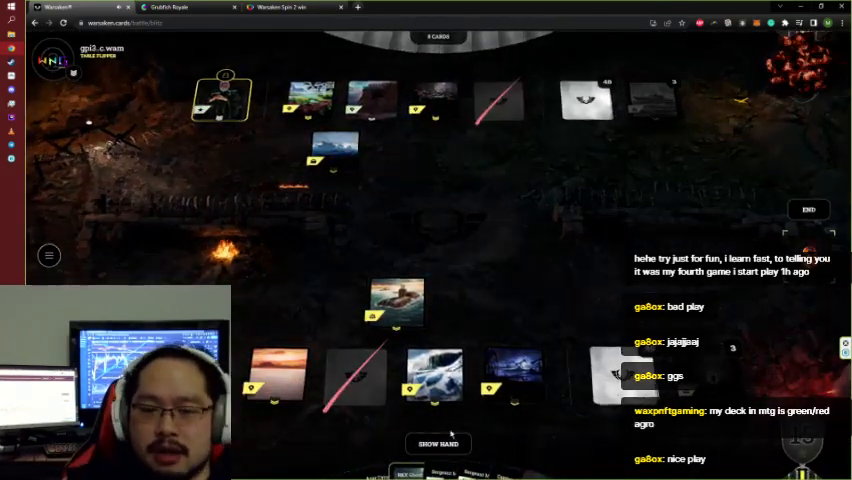
left_click(437, 443)
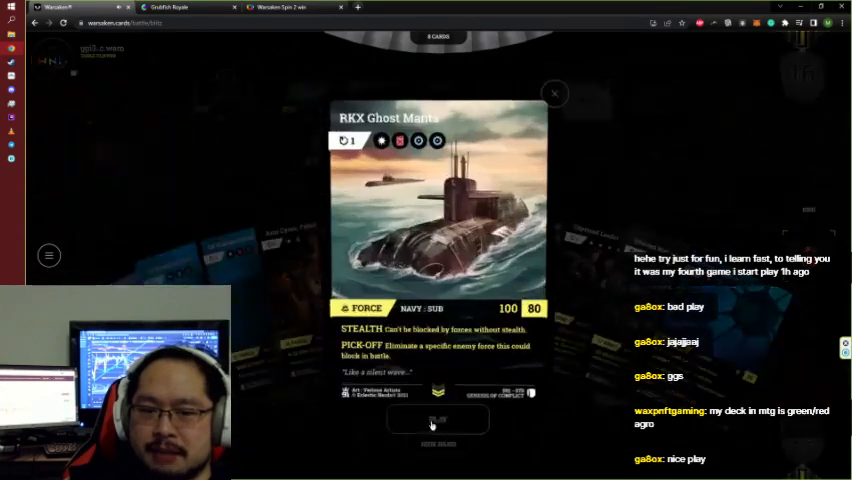
left_click(554, 93)
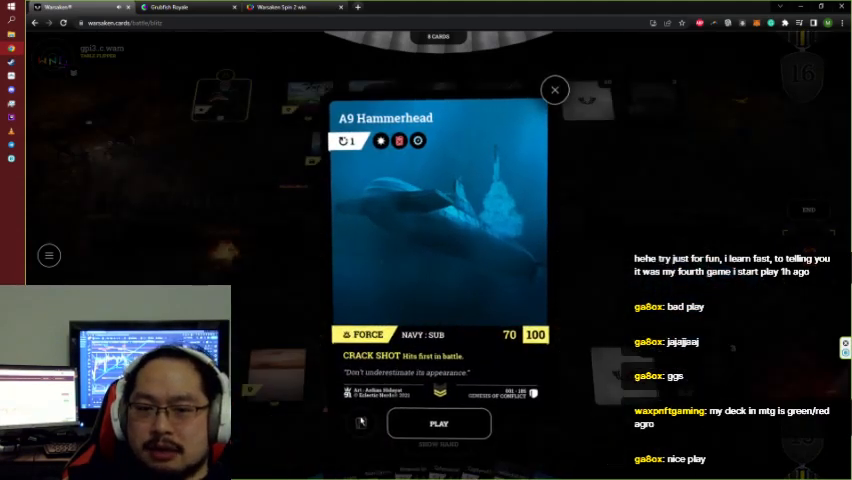
left_click(554, 90)
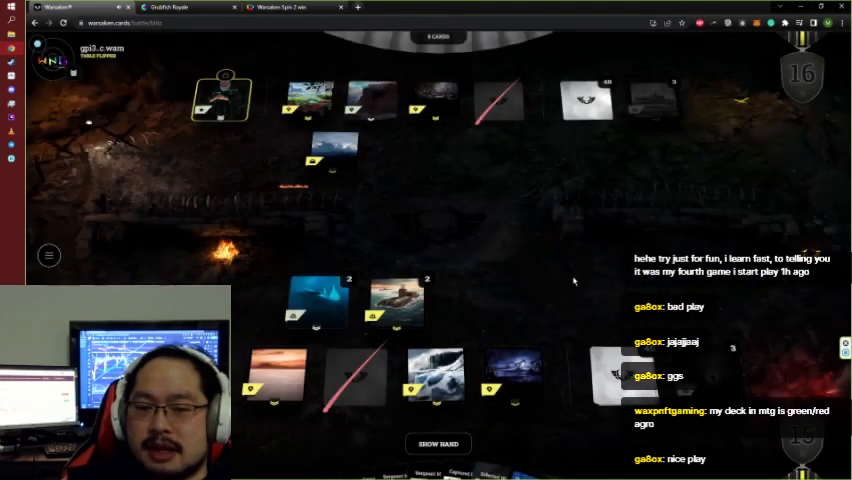
Bring up the hand as the Discard From Hand prompt demands three cards.
left_click(438, 443)
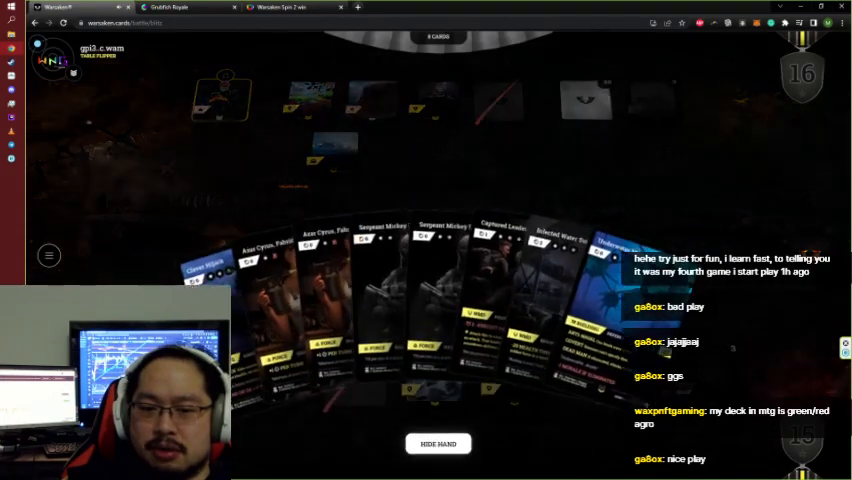
left_click(438, 443)
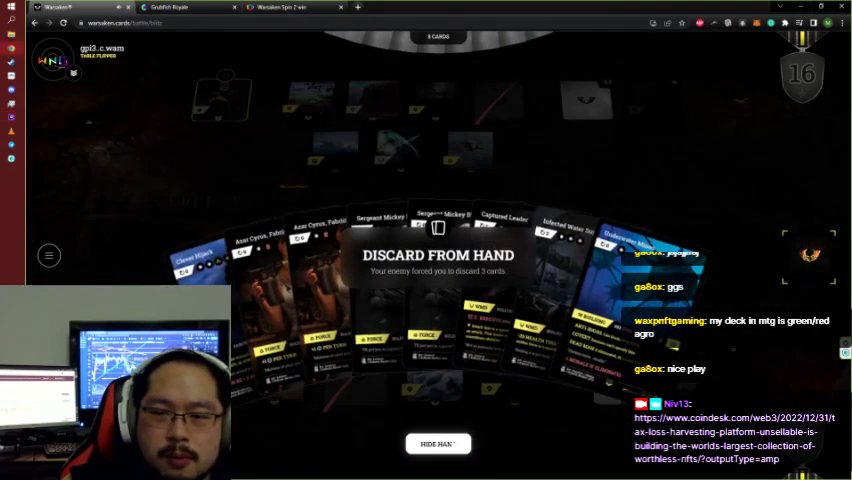
Discard three cards from the hand, including Infected Water Supply, to satisfy the prompt.
left_click(437, 443)
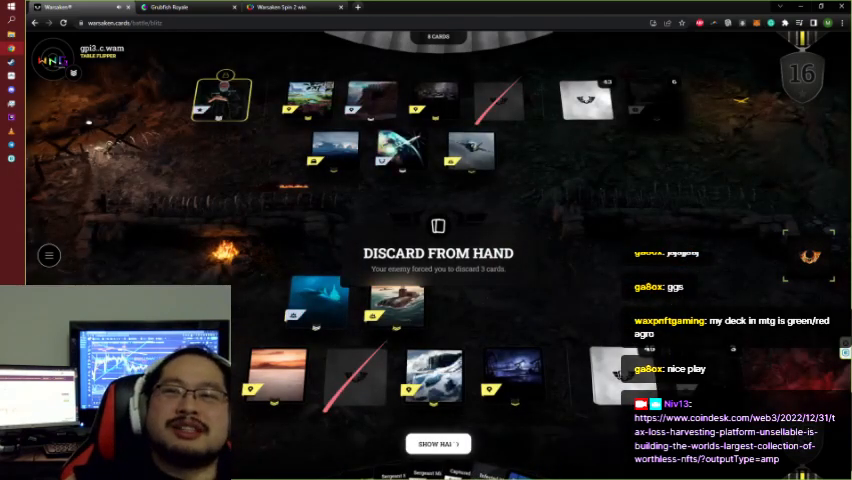
left_click(437, 443)
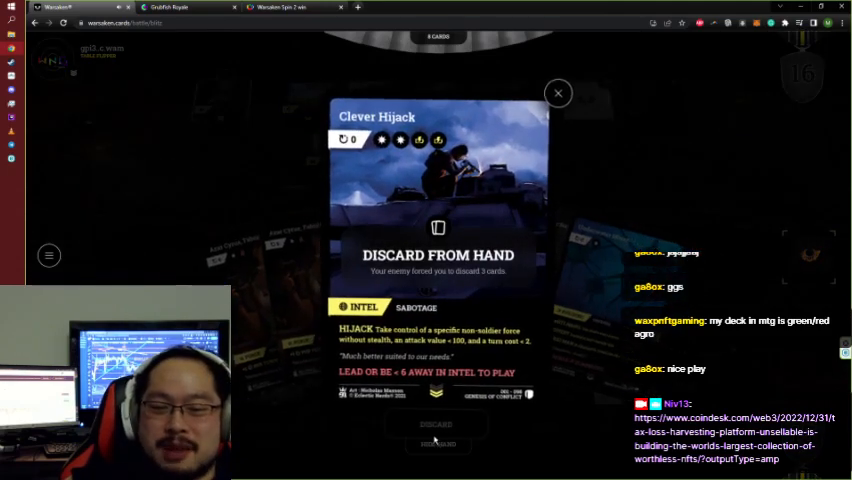
left_click(557, 92)
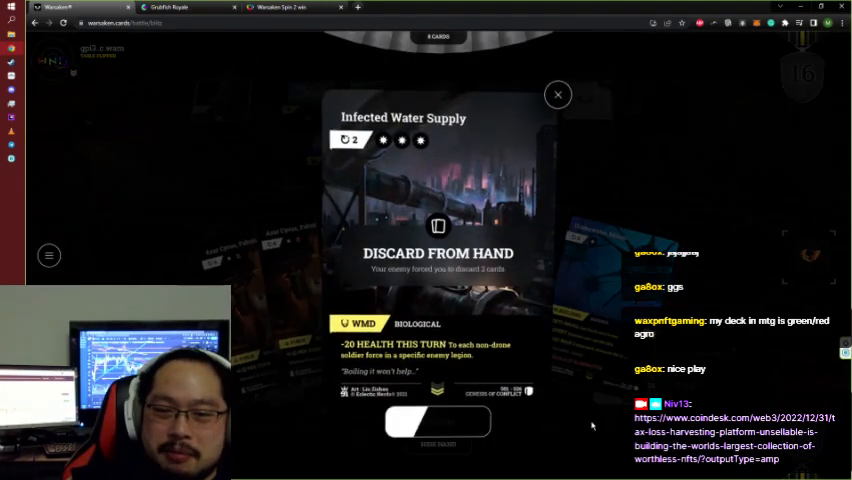
left_click(557, 94)
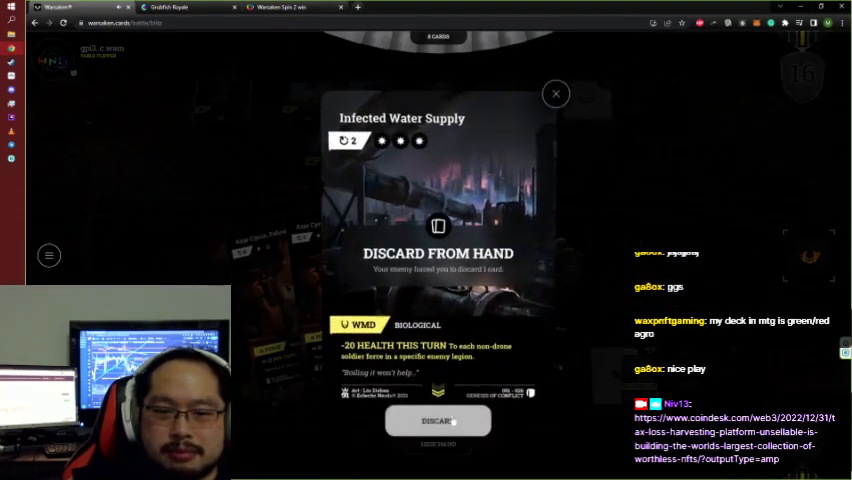
left_click(438, 420)
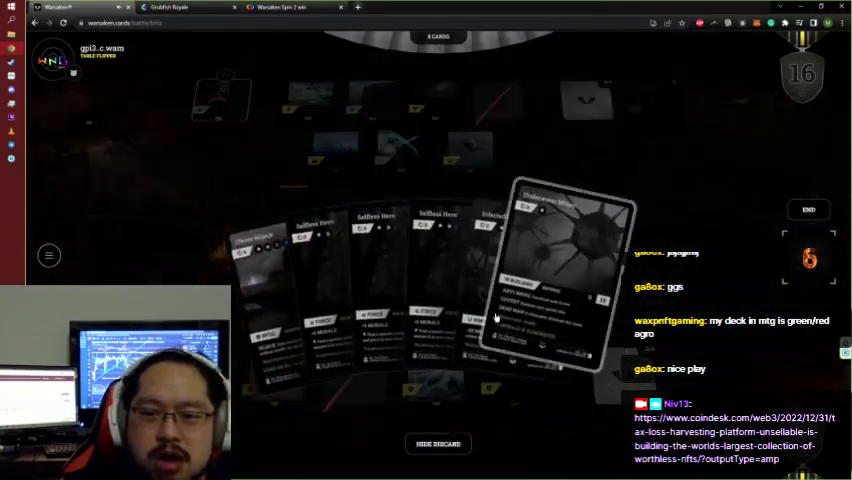
Inspect Sergeant Mickey Blackstone, check the discard pile, and return to the hand.
left_click(437, 443)
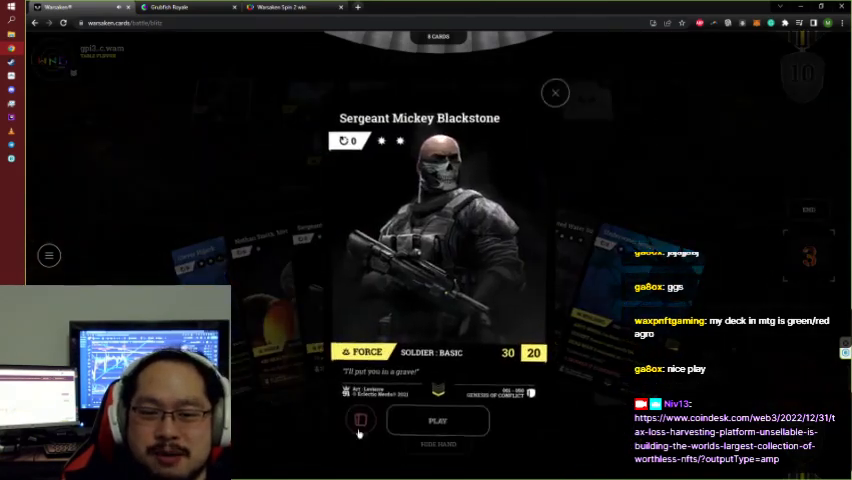
left_click(555, 92)
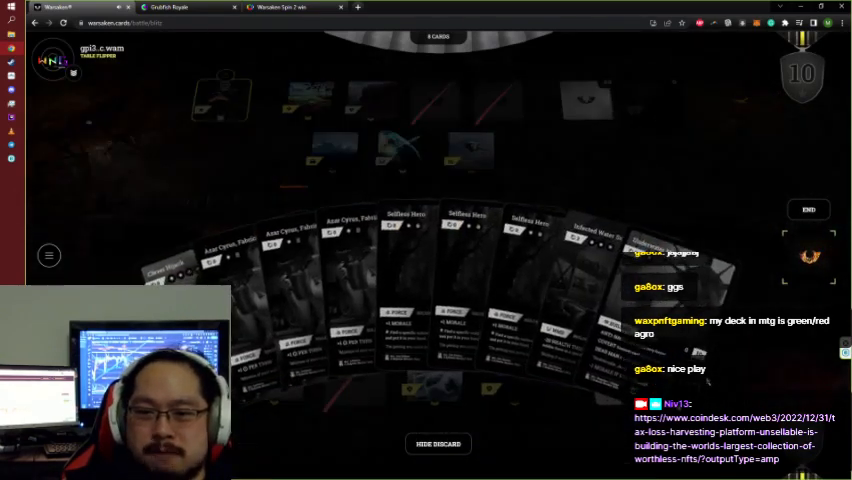
left_click(438, 443)
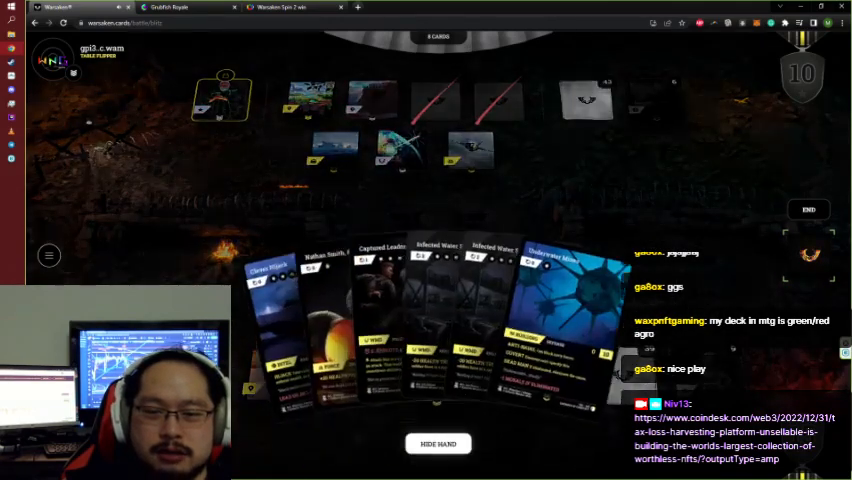
left_click(437, 443)
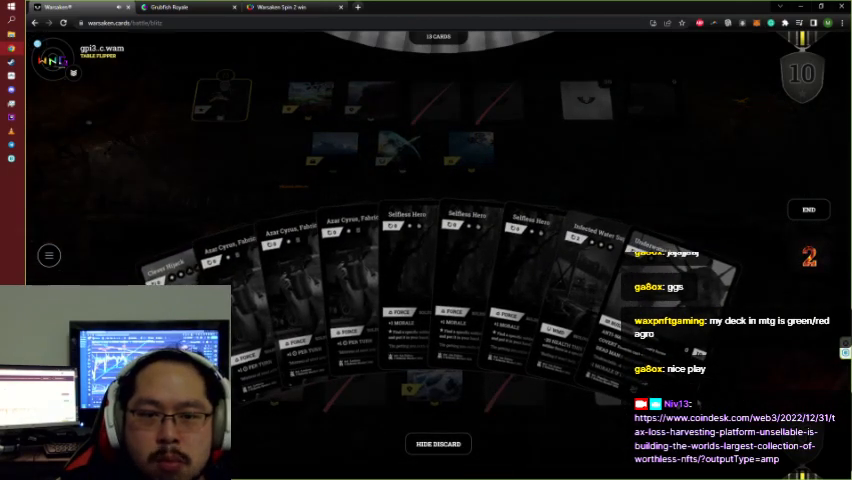
Draw the next card from the deck, revealing the E-5 Botfly drone.
left_click(437, 443)
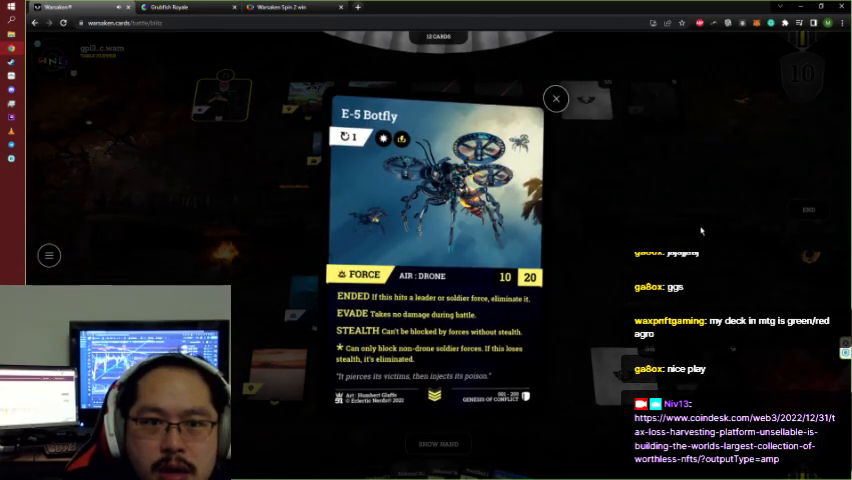
Close the E-5 Botfly preview so the hand of weather cards can come back up.
left_click(555, 99)
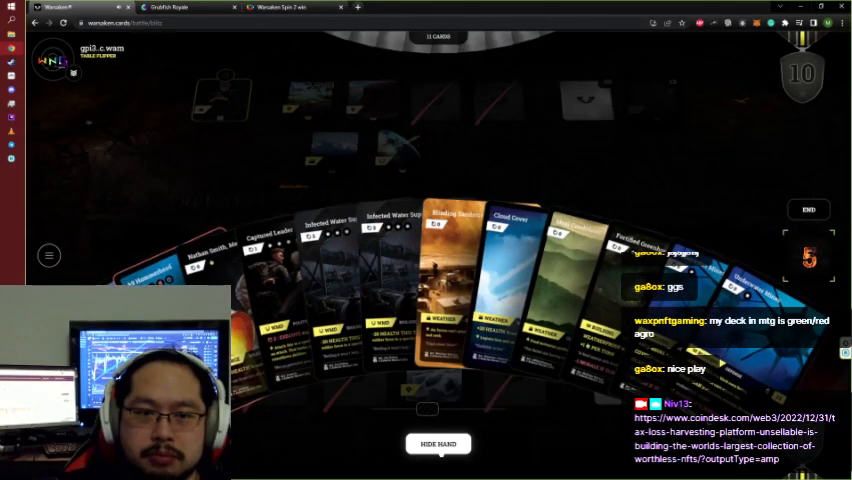
Play cards from the hand down to two actions, then view the discard pile.
left_click(438, 443)
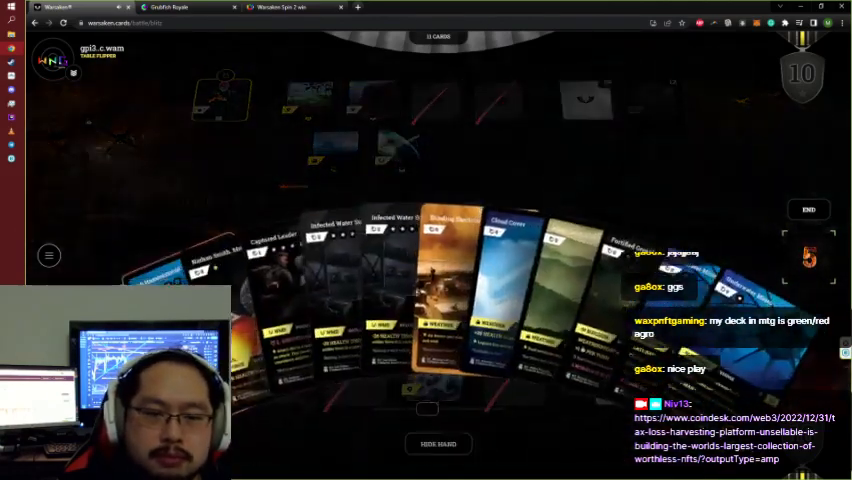
left_click(437, 444)
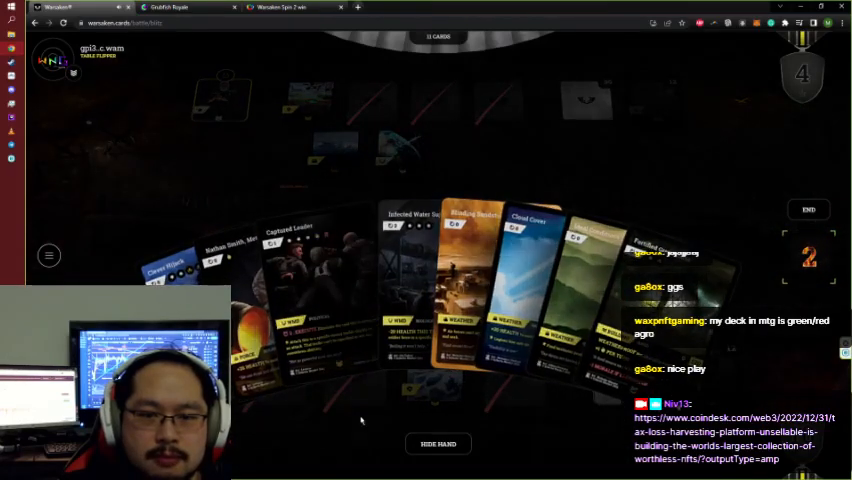
left_click(807, 209)
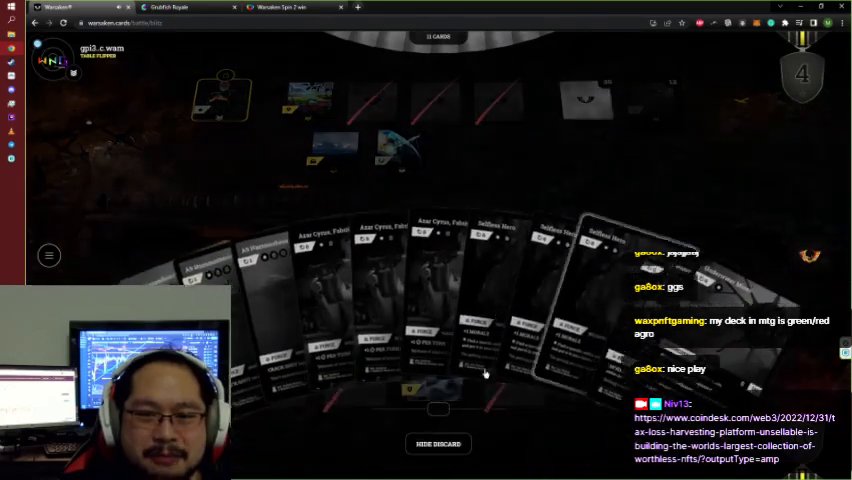
Browse the discarded cards and return to the twelve-card hand with five actions left.
left_click(437, 443)
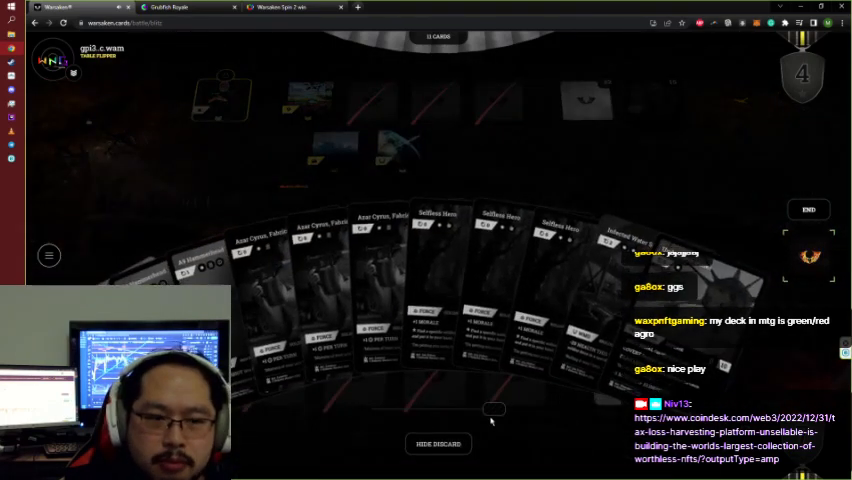
left_click(438, 443)
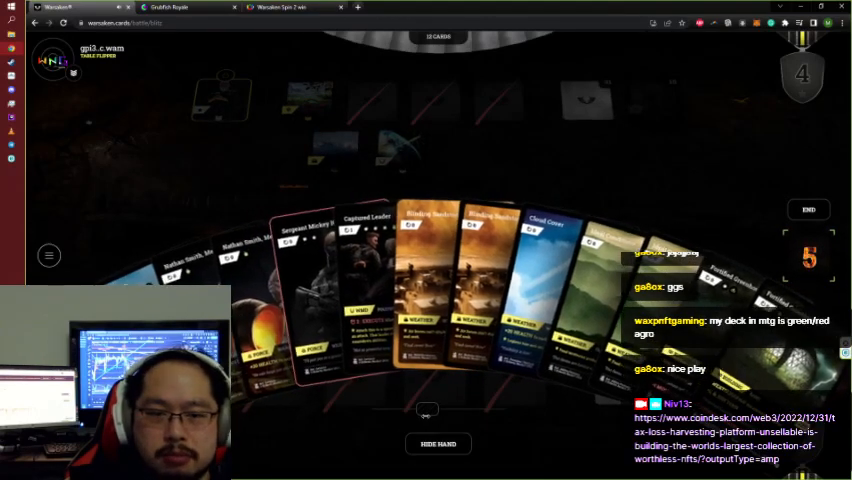
Play Sergeant Mickey Blackstone from hand and check the discard pile, leaving four actions.
left_click(320, 280)
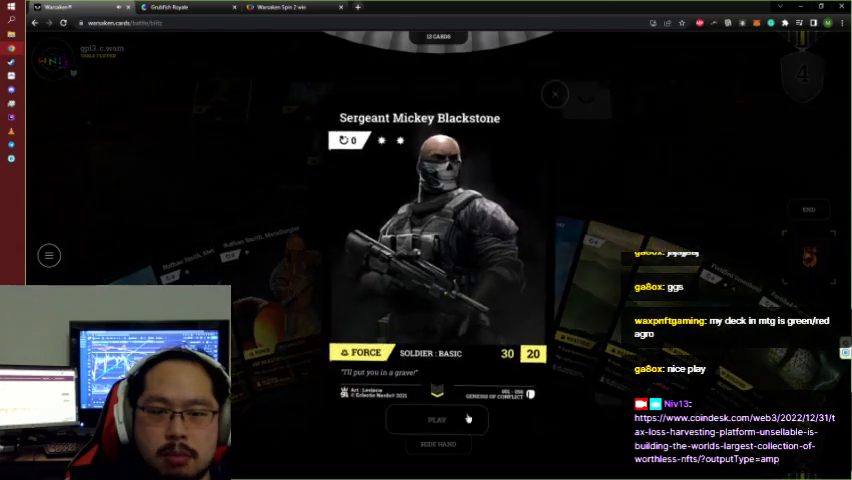
left_click(437, 419)
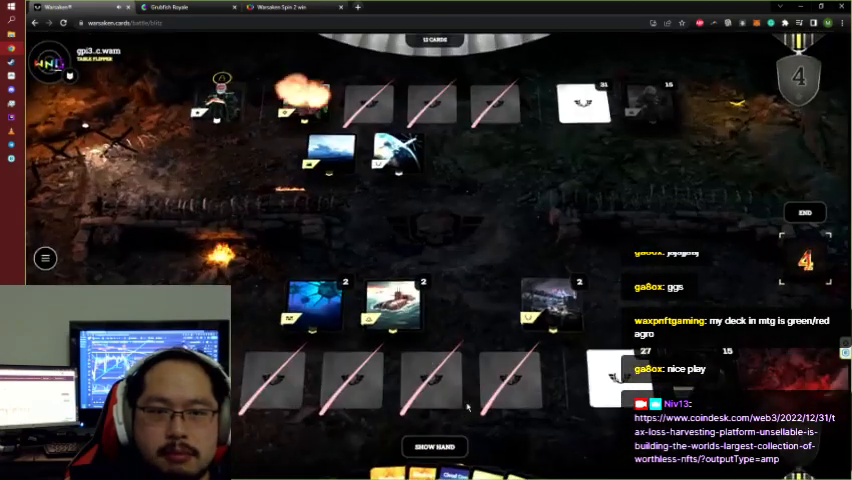
left_click(434, 446)
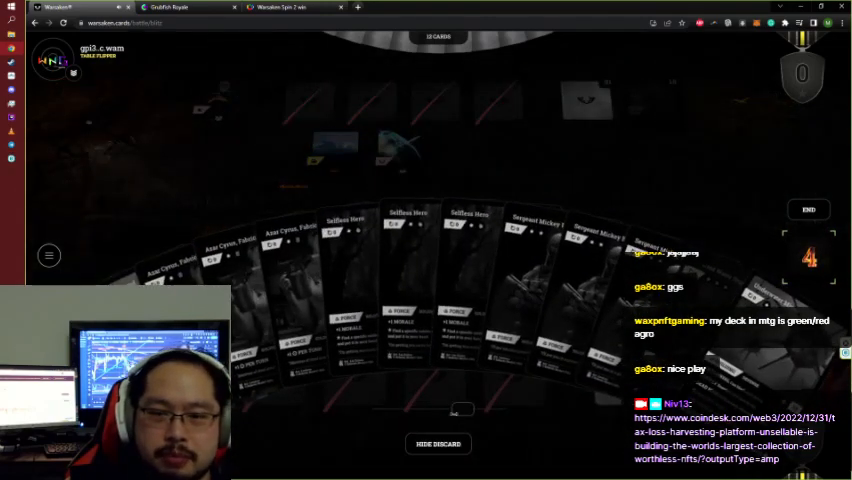
Review the hand's Cloud Cover card and a friendly board card while two actions are spent.
left_click(438, 443)
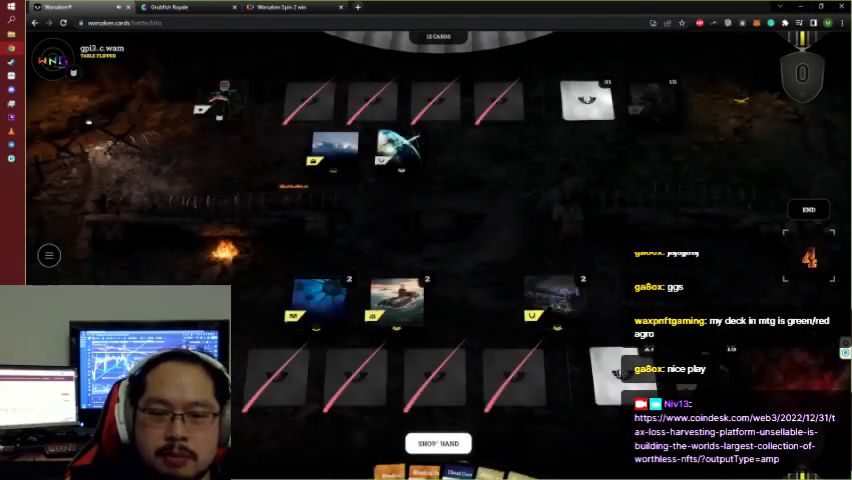
left_click(438, 443)
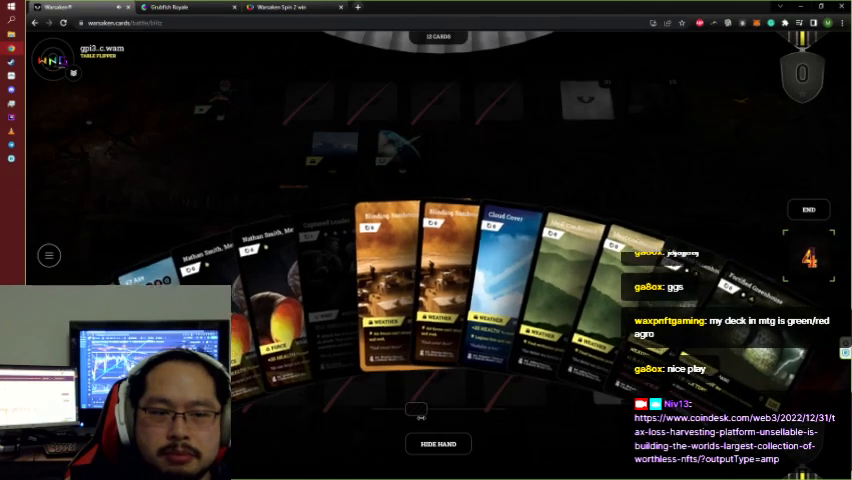
left_click(437, 443)
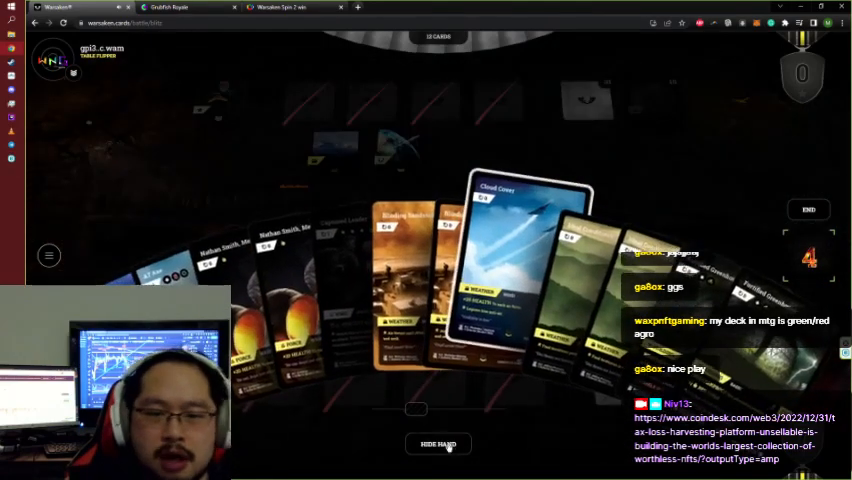
left_click(438, 443)
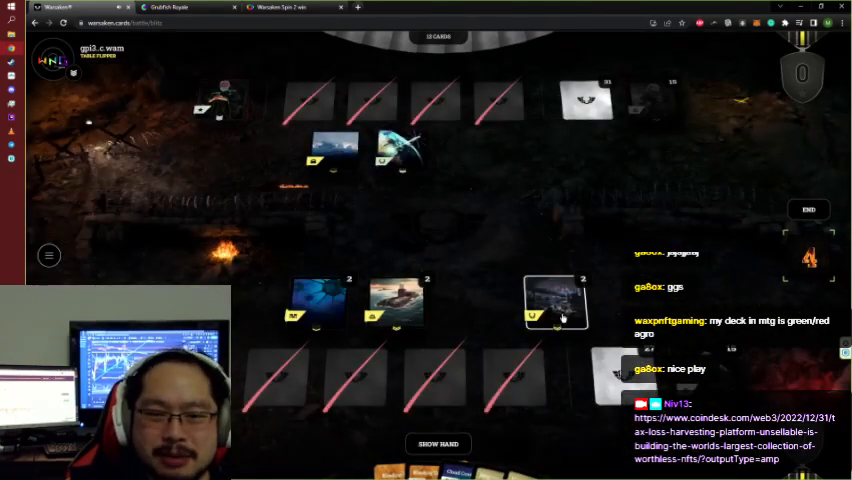
left_click(556, 303)
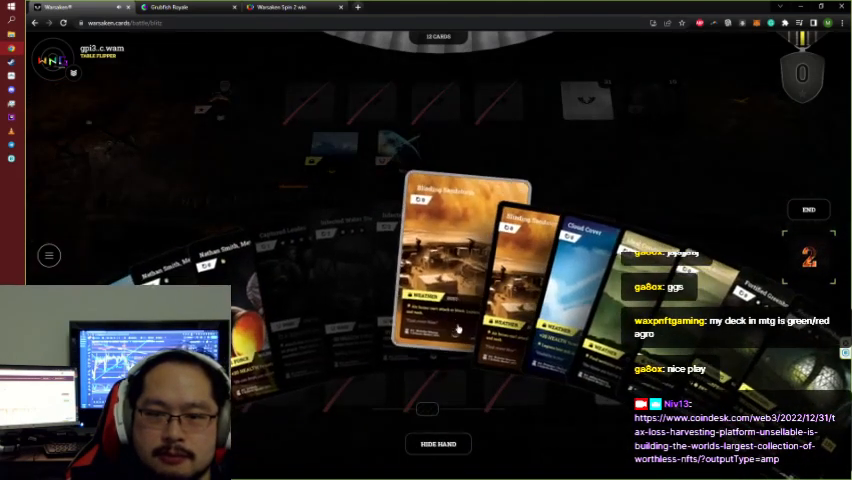
Play the Blinding Sandstorm weather card from hand, leaving three actions.
left_click(463, 250)
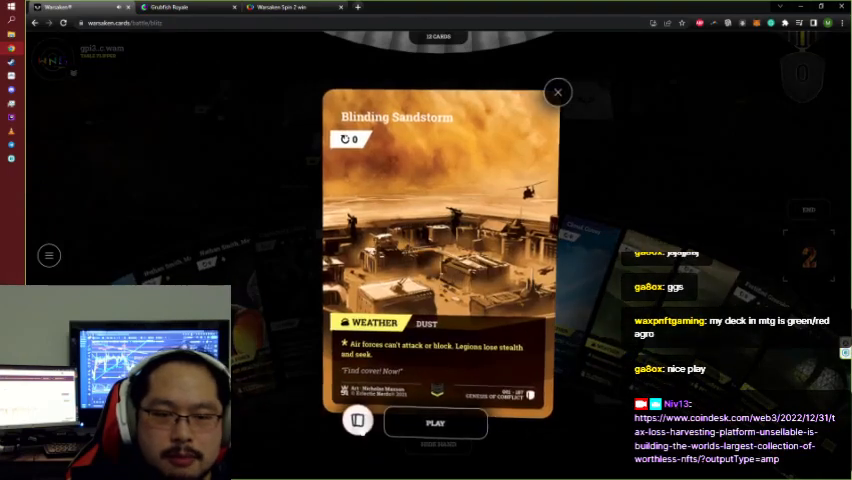
left_click(557, 92)
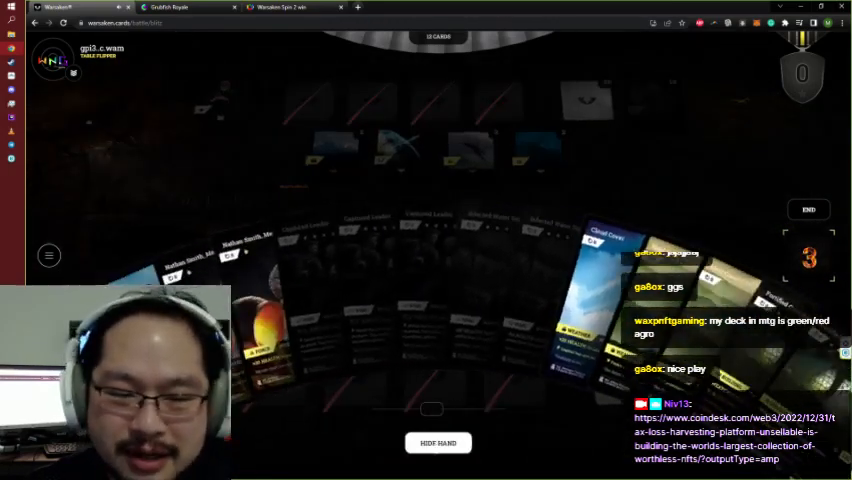
Play Ideal Conditions with the final action and confirm the Actions Complete notice.
left_click(438, 442)
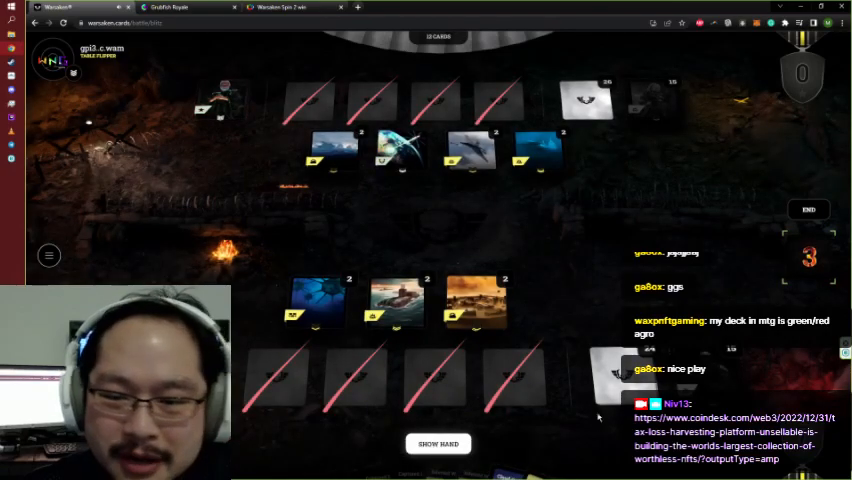
left_click(438, 443)
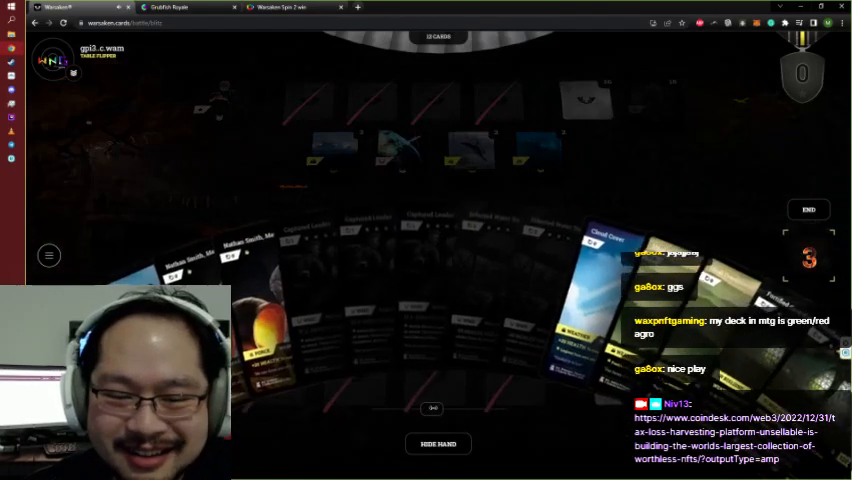
left_click(438, 443)
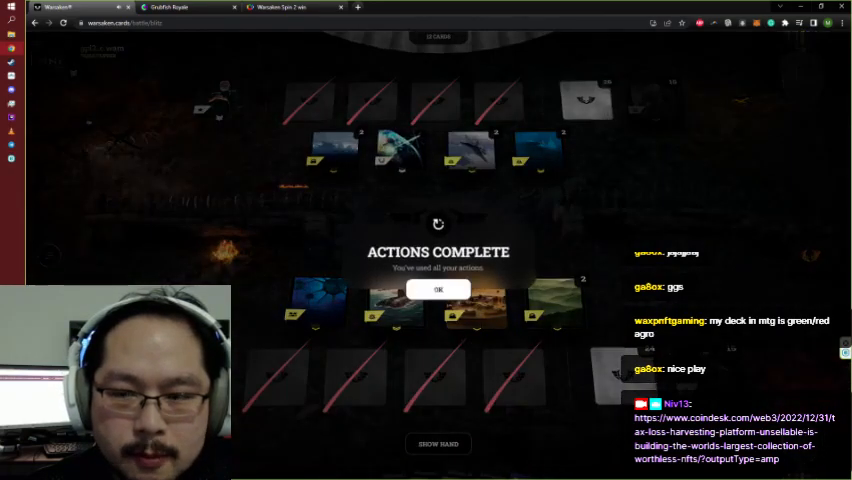
left_click(437, 290)
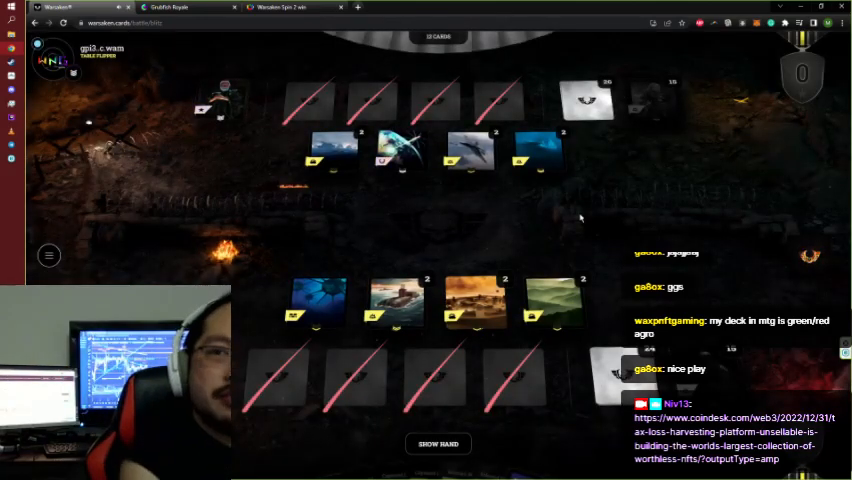